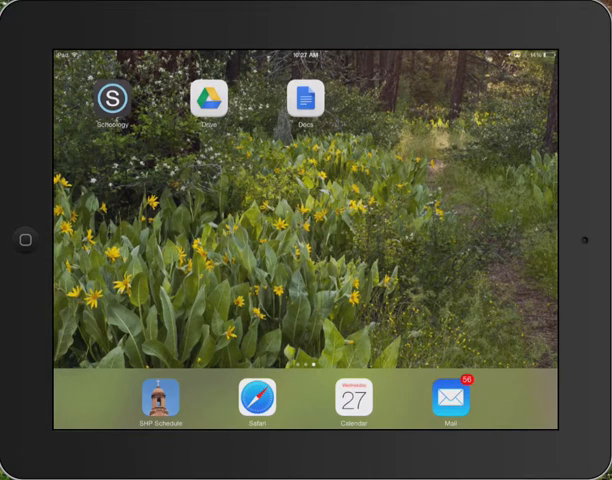
Launch Schoology and browse the Recent Activity feed and upcoming assignments
click(111, 99)
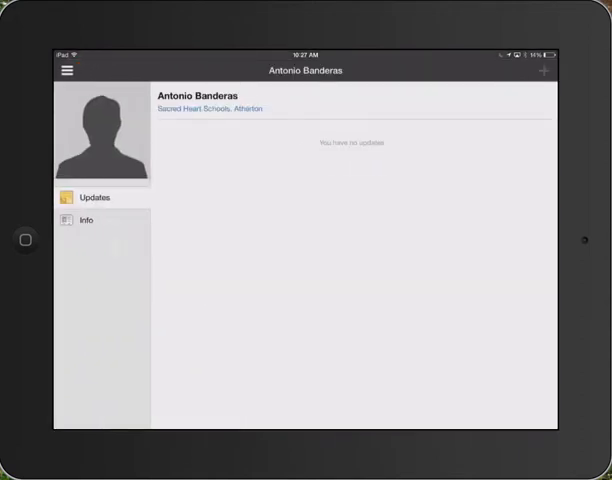
click(66, 69)
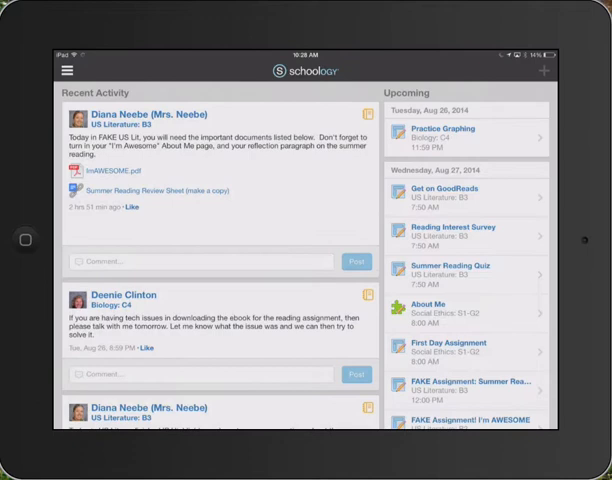
scroll(down, 3)
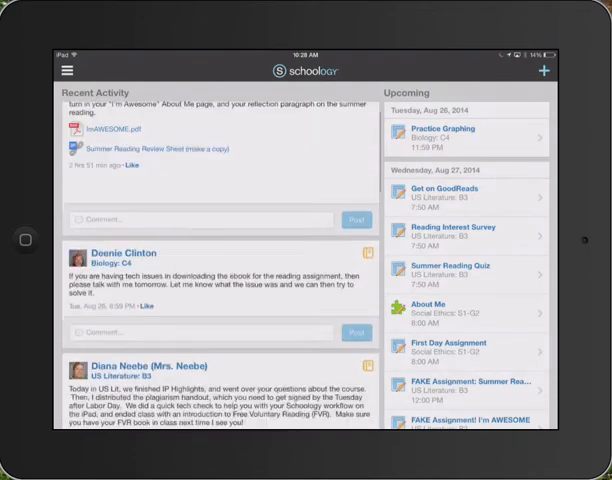
scroll(down, 3)
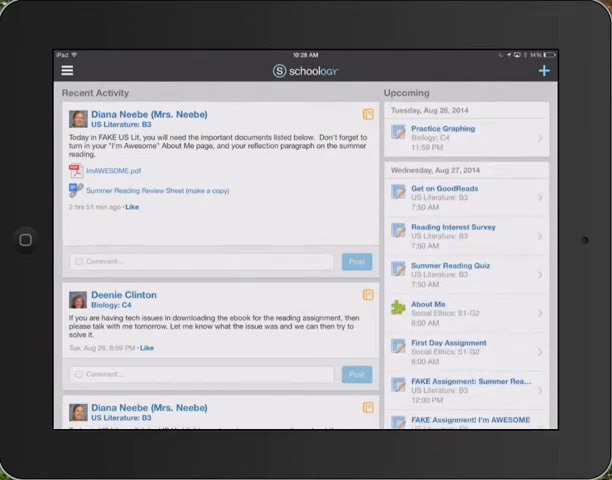
Open the US Literature: B3 course and reveal the Start of School Stuff assignments and PDFs
click(67, 69)
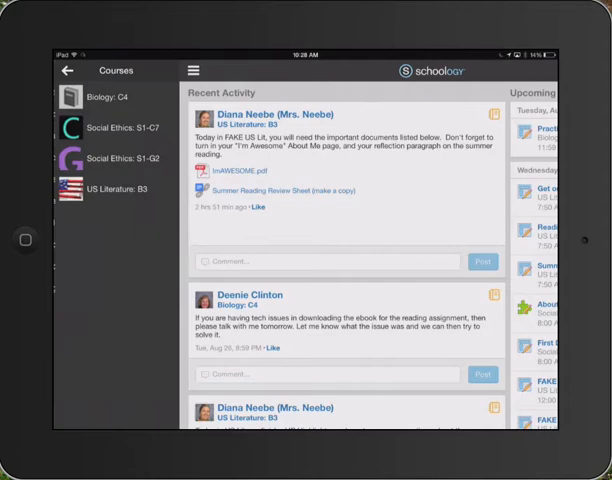
click(118, 189)
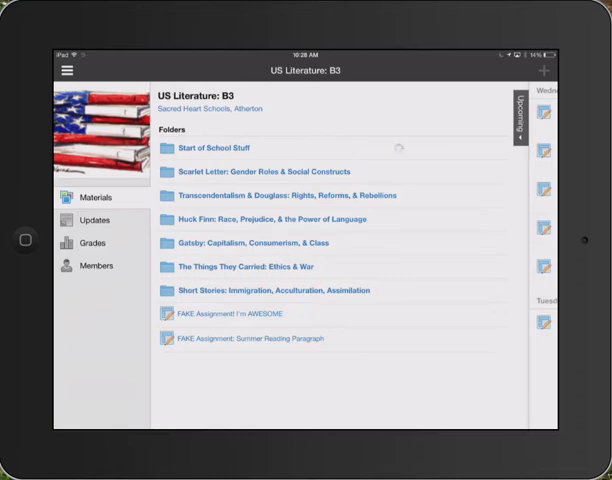
click(210, 147)
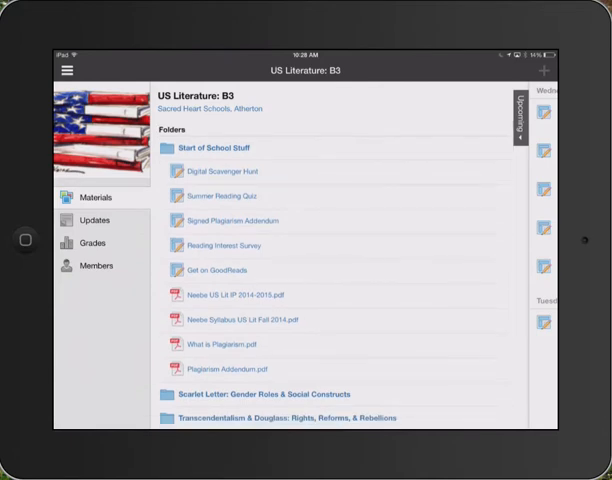
Post the comment 'Cool!' under the teacher's update in US Literature: B3
click(90, 220)
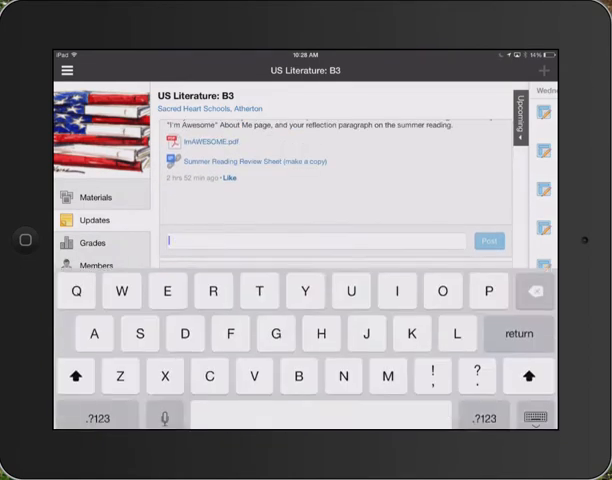
text(Cool)
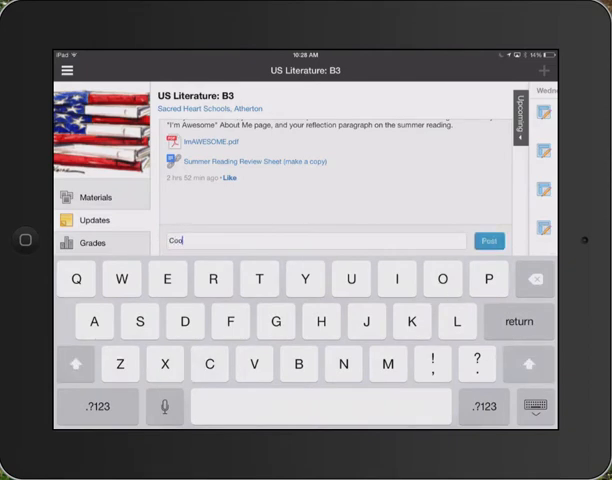
click(97, 404)
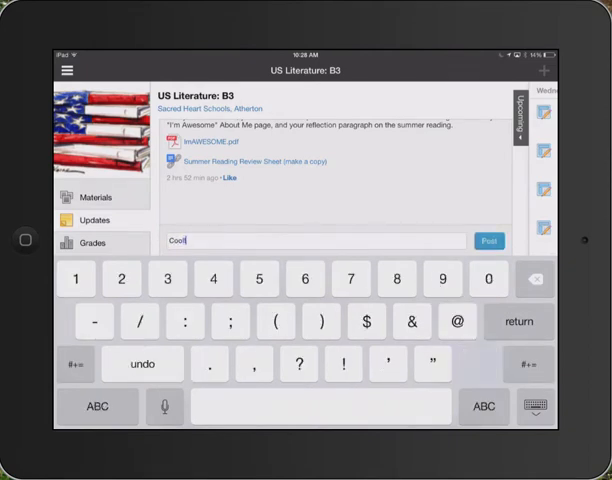
click(489, 240)
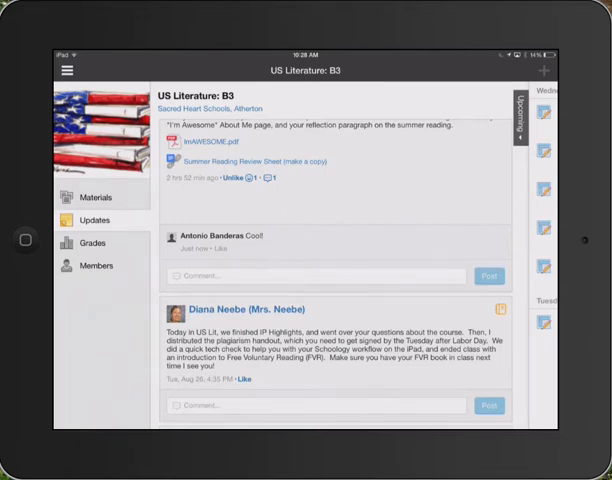
View the 0% US Literature: B3 course grade and the course member roster
click(84, 242)
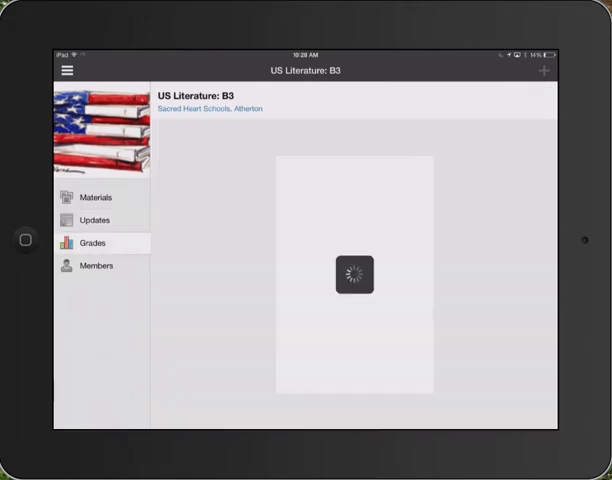
click(91, 242)
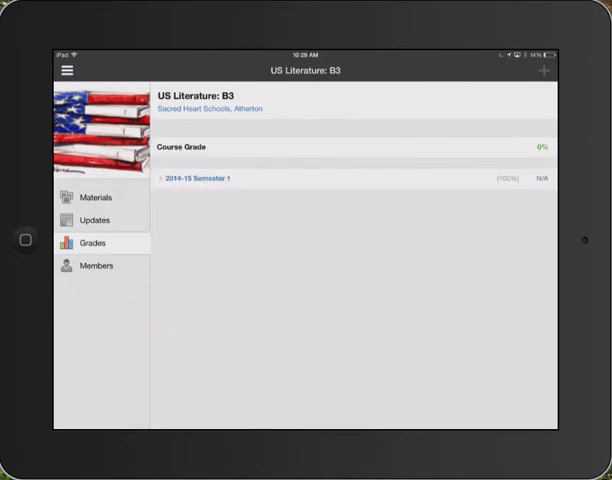
click(99, 265)
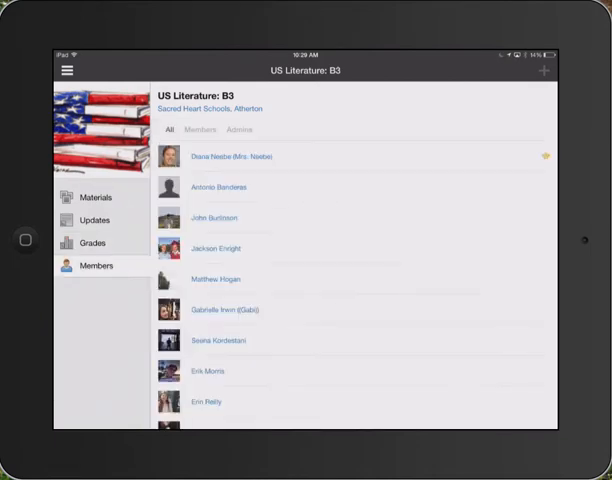
click(66, 70)
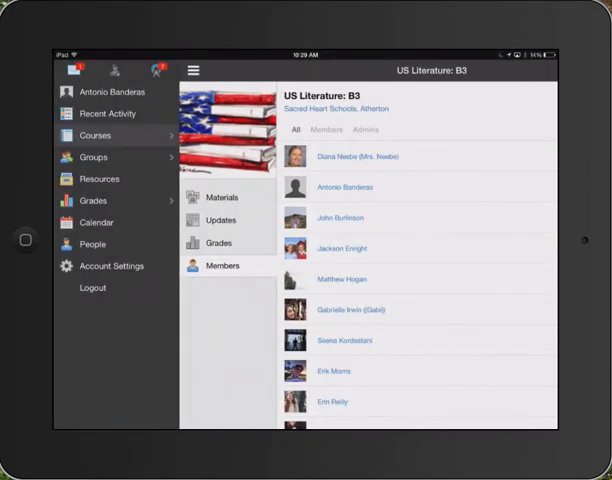
Browse personal, group and app resources, then show the upcoming assignments calendar list
click(99, 178)
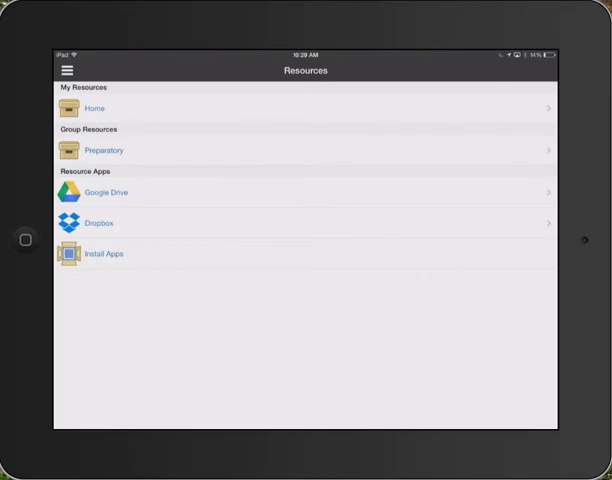
click(70, 69)
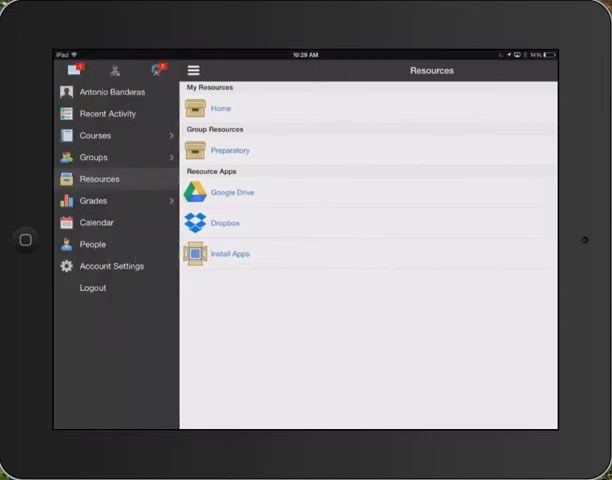
click(92, 201)
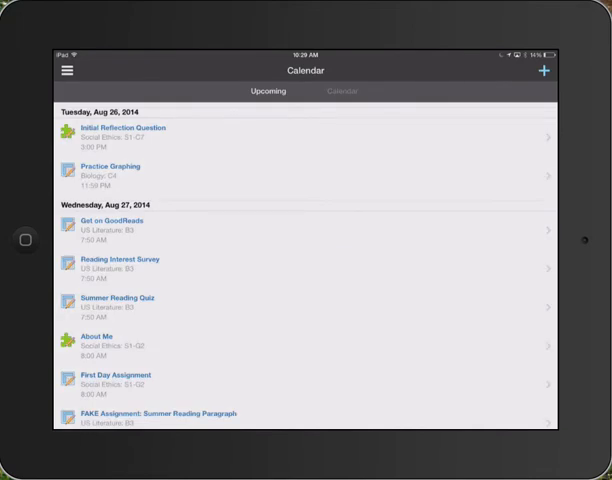
Show the August 2014 month view and check assignments due August 28 and 27
click(343, 91)
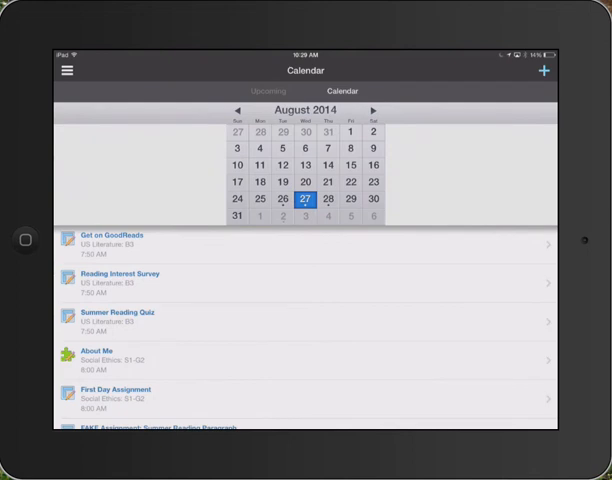
click(317, 197)
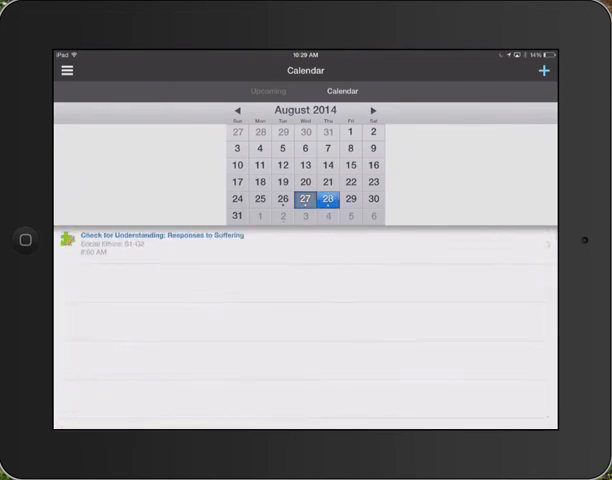
click(310, 200)
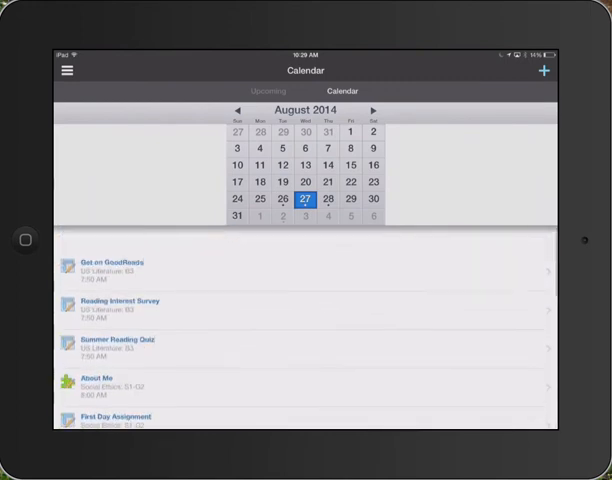
click(67, 70)
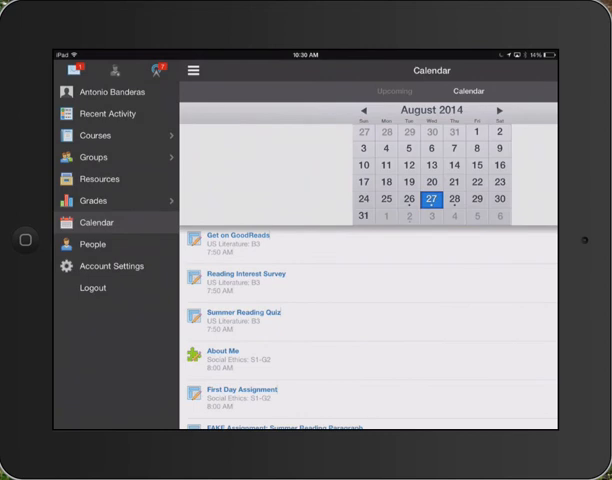
Review Account Settings email notification options for academic, group, school and personal activity
click(111, 266)
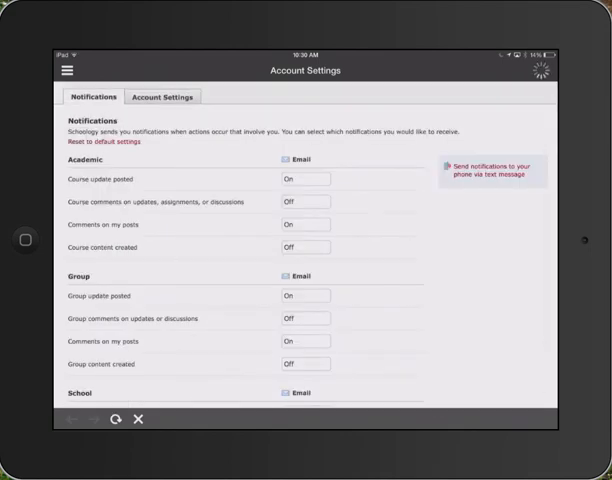
scroll(down, 3)
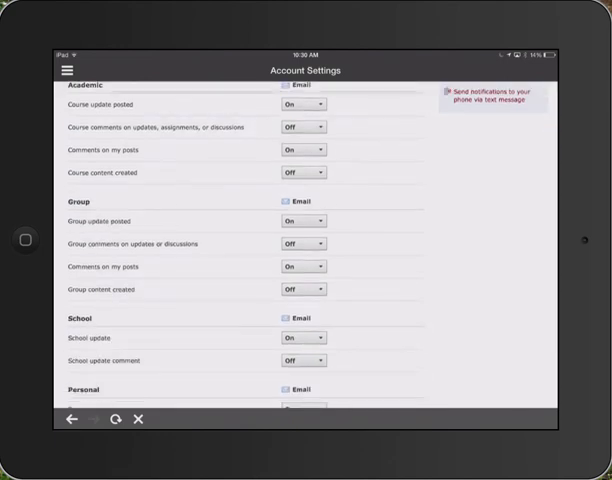
scroll(down, 3)
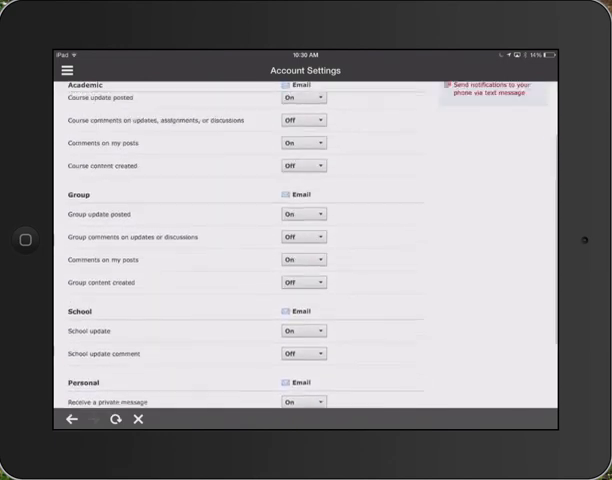